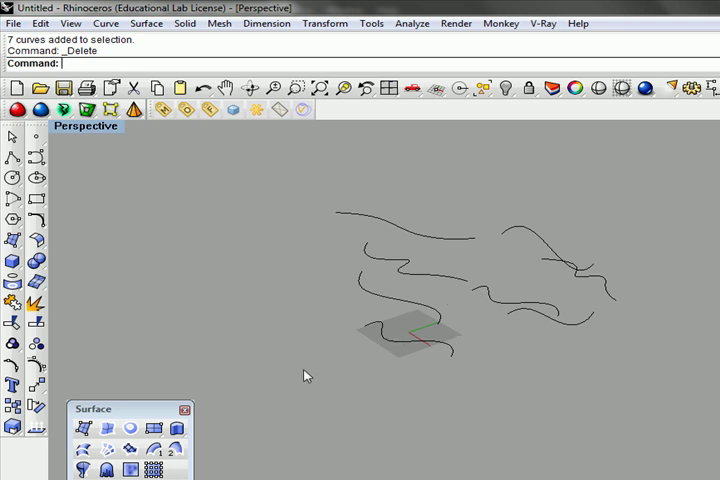
{"action": "mouse_move", "coordinate": [476, 316]}
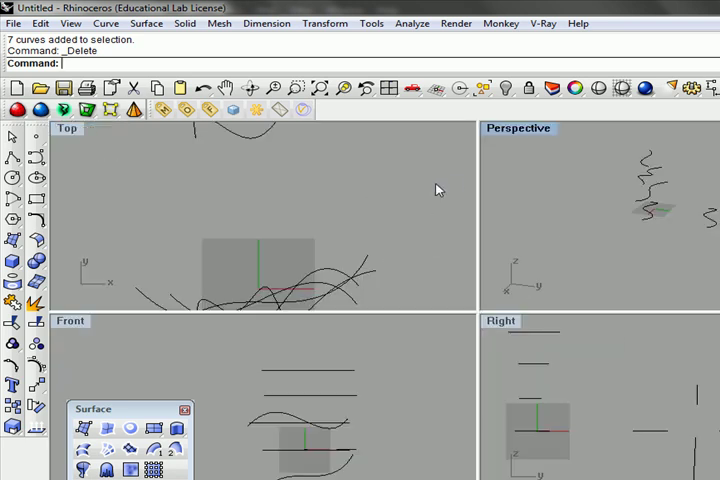
{"action": "mouse_move", "coordinate": [680, 144]}
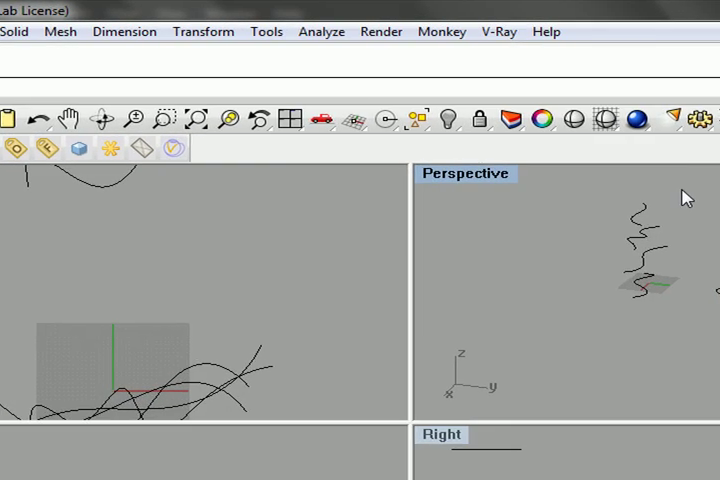
{"action": "mouse_move", "coordinate": [588, 212]}
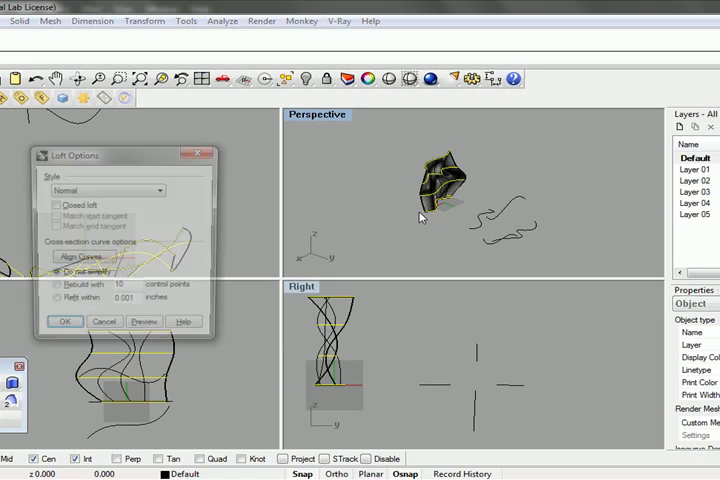
Loft the stacked cross-section curves in Normal style and confirm the surface.
{"action": "left_click", "coordinate": [64, 320]}
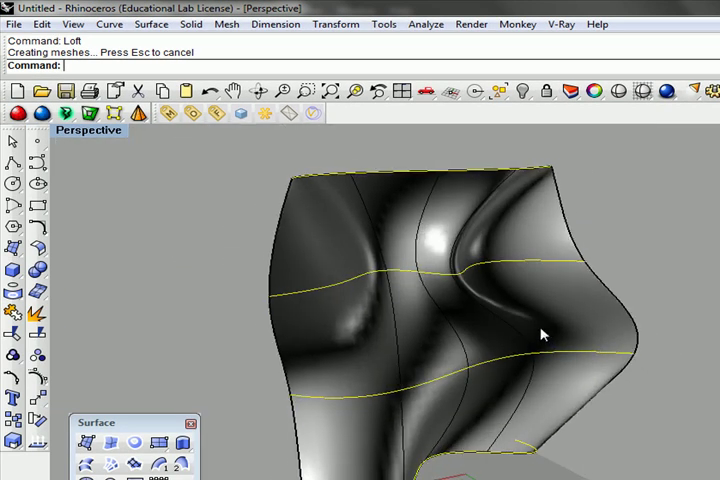
{"action": "left_click", "coordinate": [36, 378]}
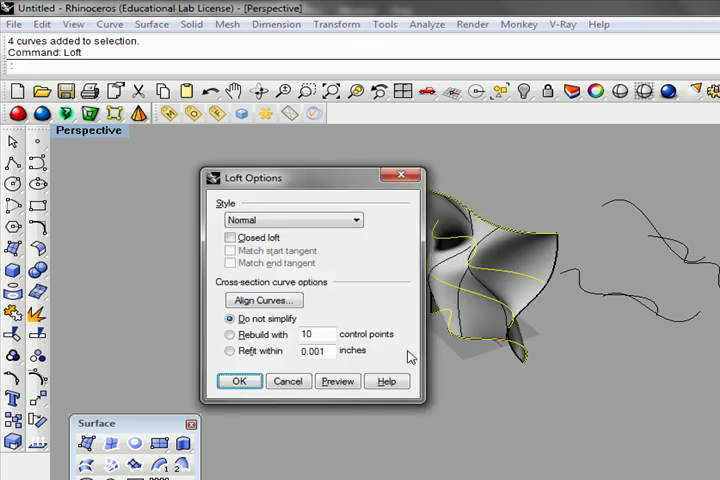
Preview the second loft in Loose, Tight and Straight sections styles for comparison.
{"action": "left_click", "coordinate": [356, 220]}
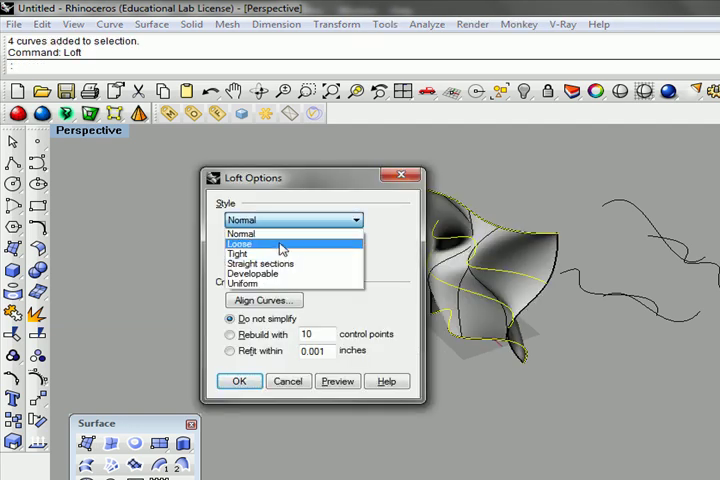
{"action": "left_click", "coordinate": [240, 244]}
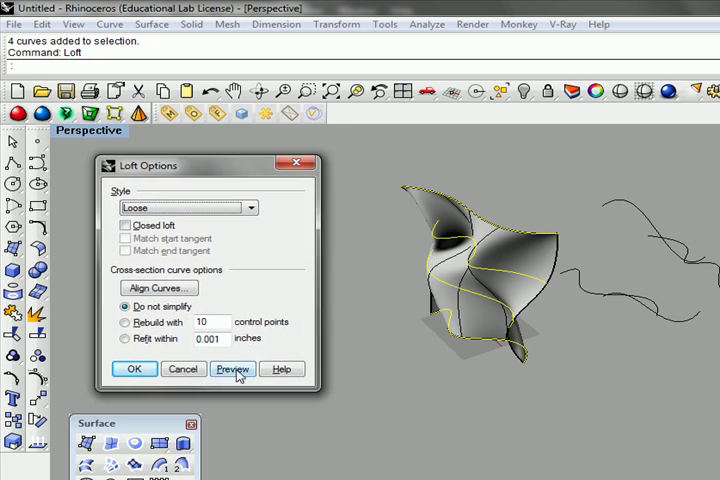
{"action": "left_click", "coordinate": [232, 368]}
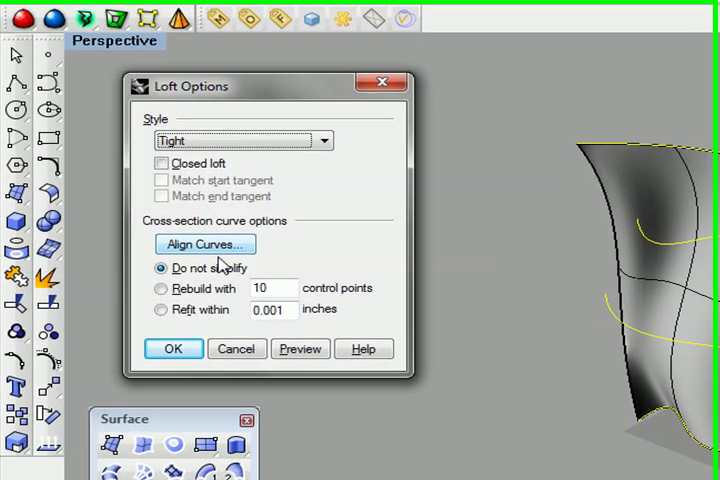
{"action": "left_click", "coordinate": [300, 348]}
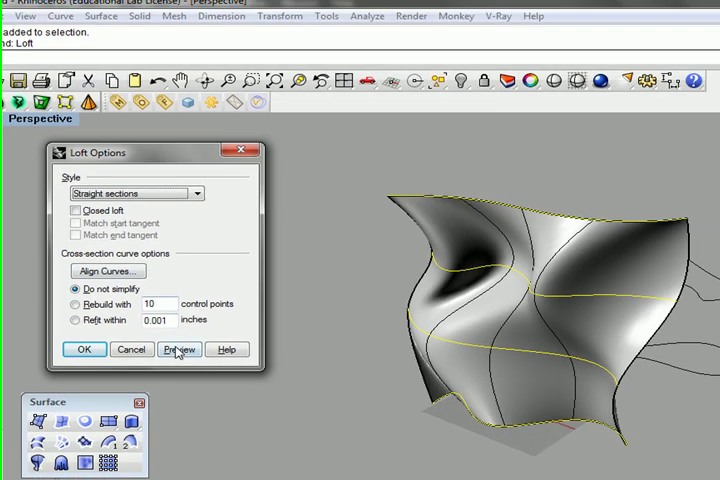
{"action": "left_click", "coordinate": [180, 348]}
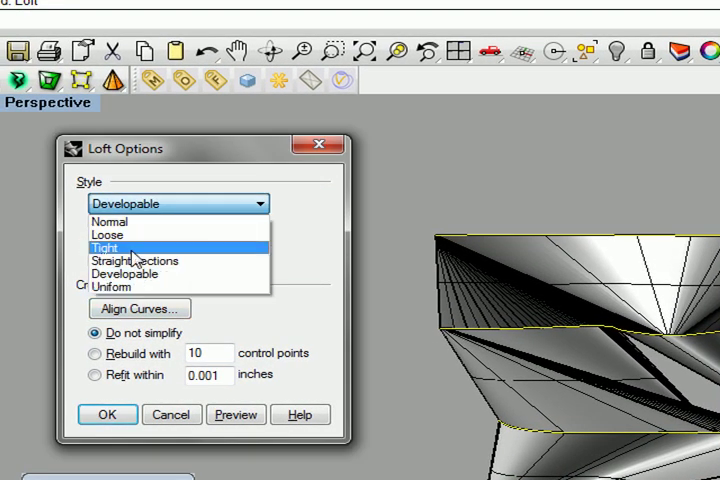
Preview a closed Normal-style loft, then cancel it leaving only the curves.
{"action": "left_click", "coordinate": [110, 220]}
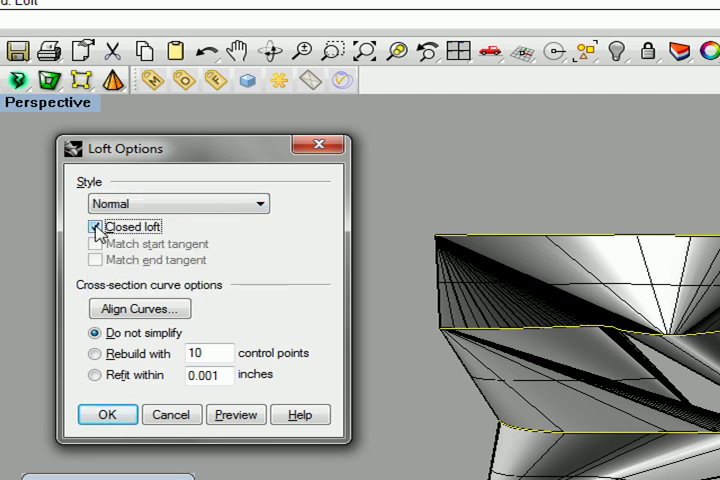
{"action": "left_click", "coordinate": [236, 414]}
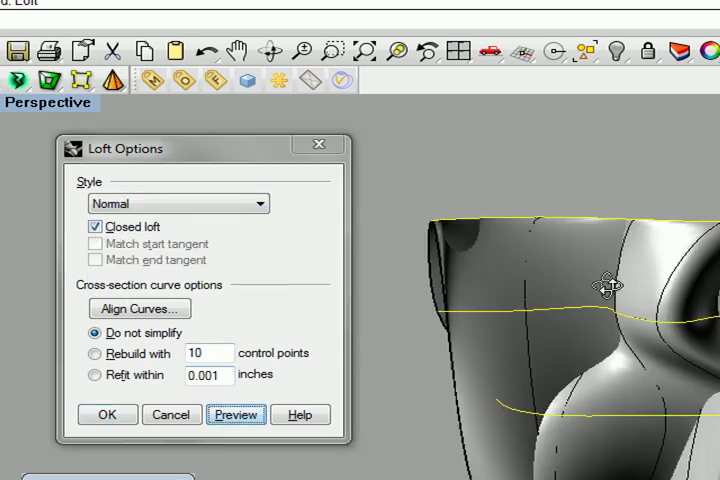
{"action": "left_click", "coordinate": [236, 414]}
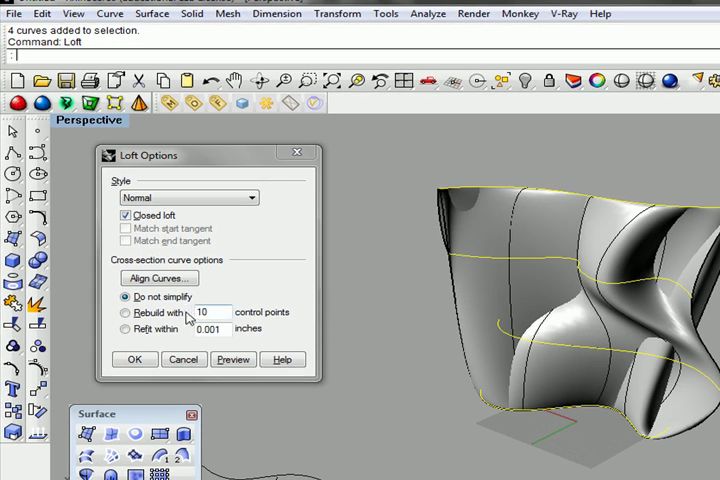
{"action": "left_click", "coordinate": [184, 358]}
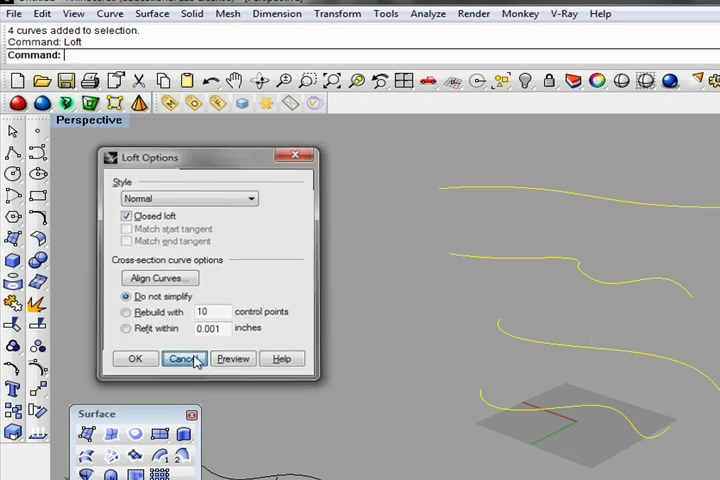
{"action": "left_click", "coordinate": [184, 358]}
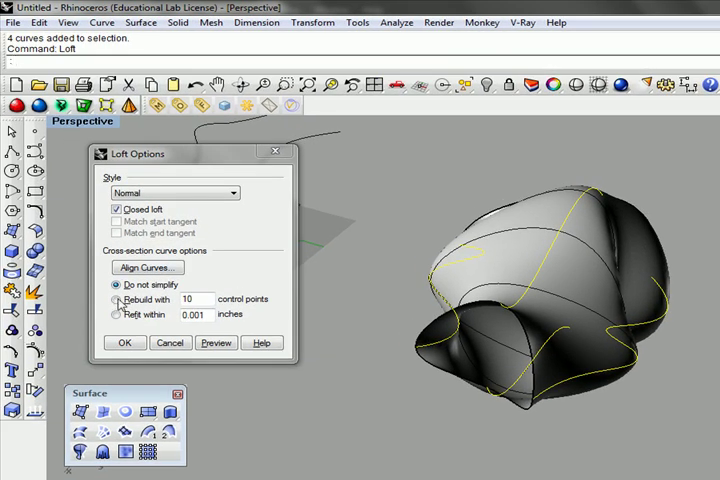
Rebuild the loft sections with 10 control points, preview and accept the closed loft.
{"action": "left_click", "coordinate": [116, 300]}
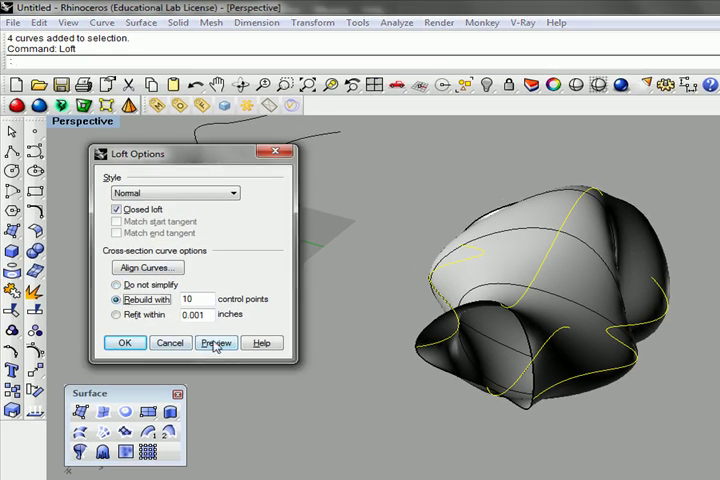
{"action": "left_click", "coordinate": [216, 342]}
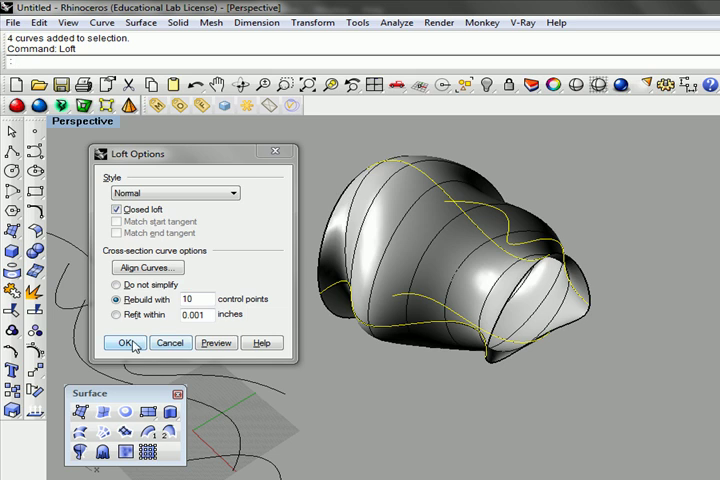
{"action": "mouse_move", "coordinate": [386, 212]}
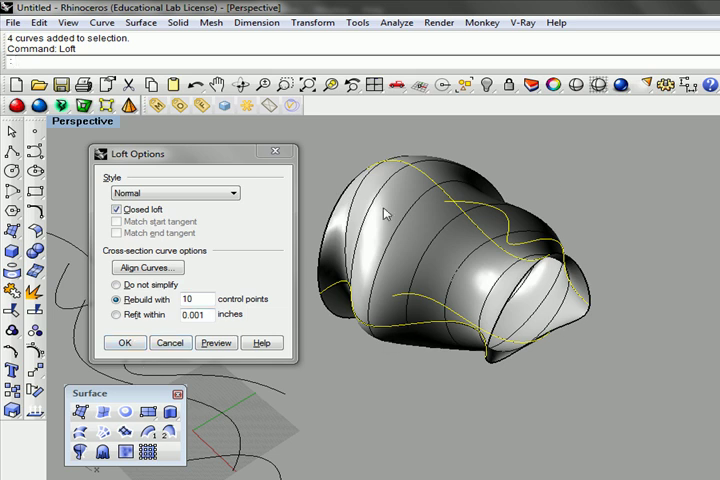
{"action": "mouse_move", "coordinate": [174, 344]}
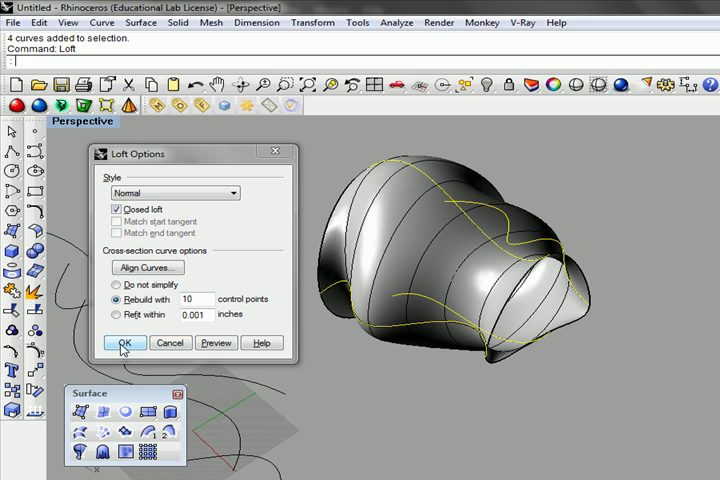
{"action": "left_click", "coordinate": [124, 344]}
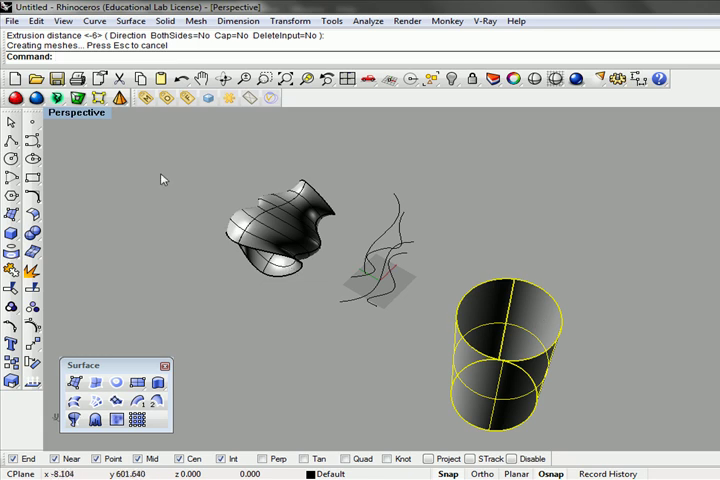
{"action": "mouse_move", "coordinate": [456, 416]}
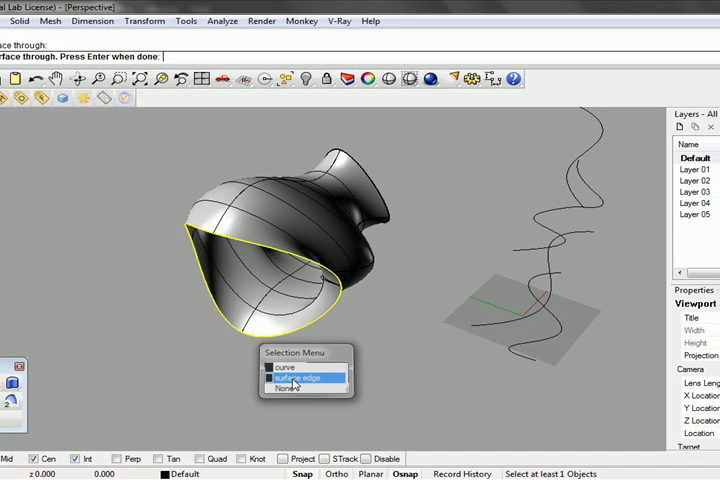
Patch the loft's open edge to cover the vase opening.
{"action": "left_click", "coordinate": [298, 376]}
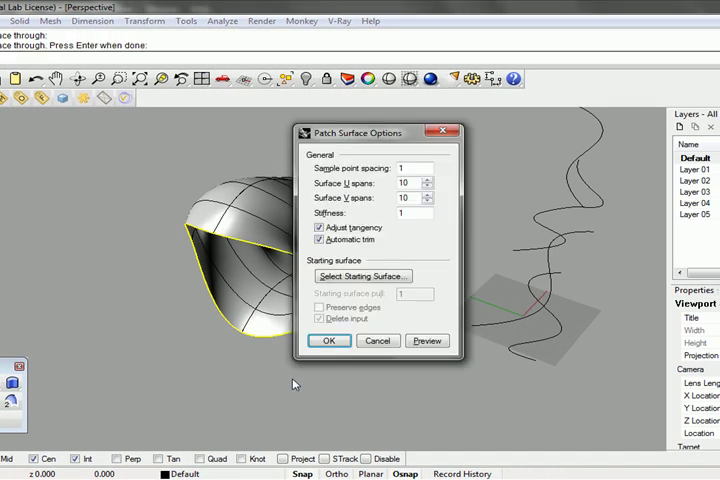
{"action": "left_click", "coordinate": [328, 340]}
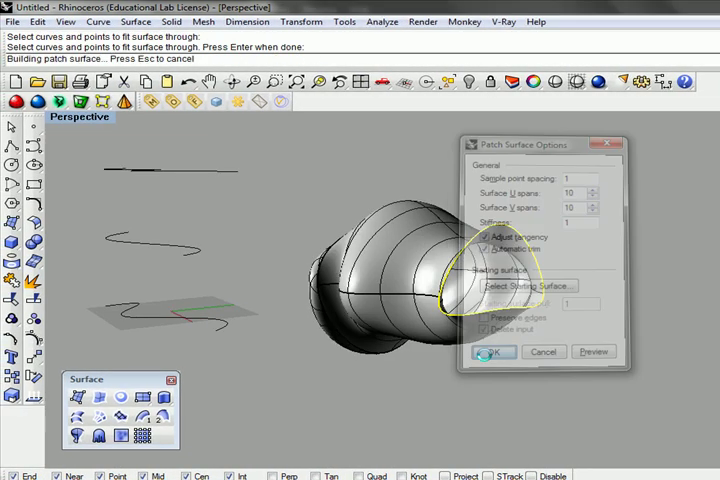
{"action": "left_click", "coordinate": [492, 352]}
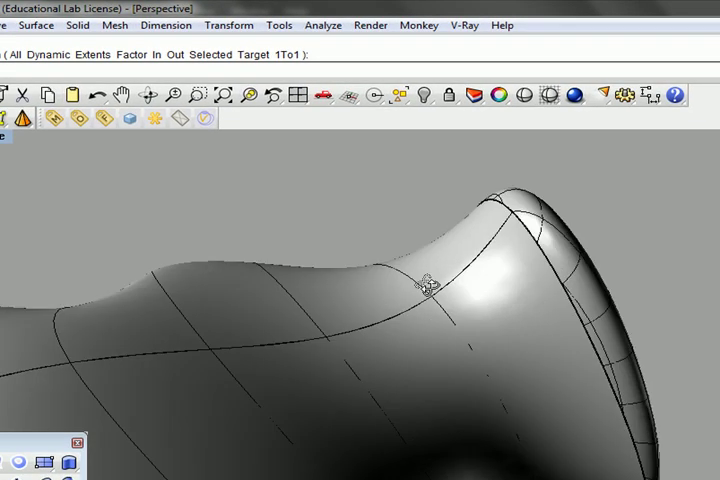
{"action": "left_click", "coordinate": [524, 96]}
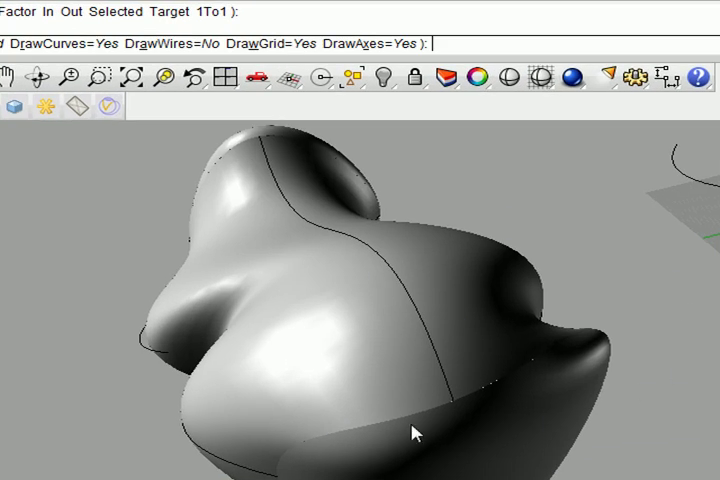
{"action": "left_click_drag", "start_coordinate": [414, 430], "coordinate": [556, 284]}
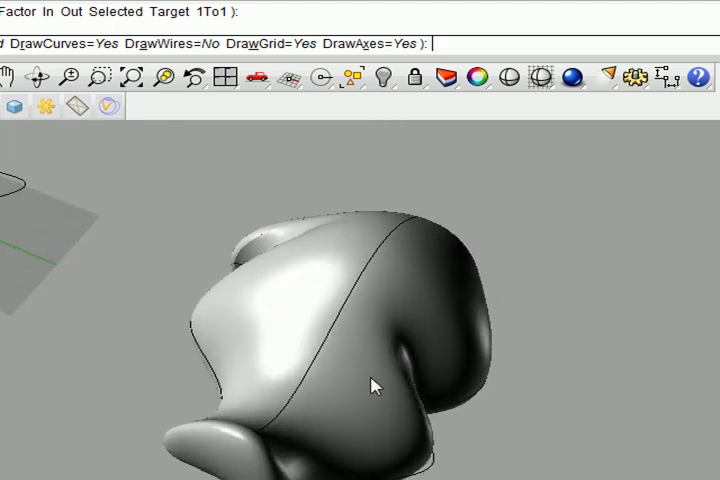
{"action": "left_click_drag", "start_coordinate": [376, 384], "coordinate": [280, 344]}
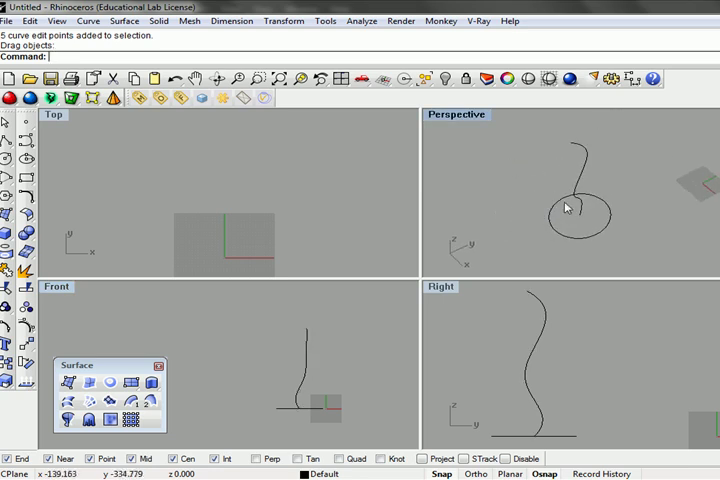
{"action": "mouse_move", "coordinate": [568, 214]}
{"action": "type", "text": "ExtrudeCrvAlongCrv"}
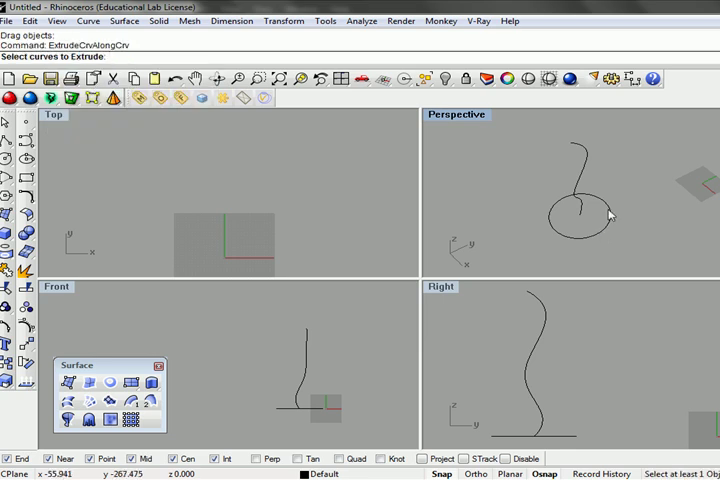
{"action": "mouse_move", "coordinate": [604, 232]}
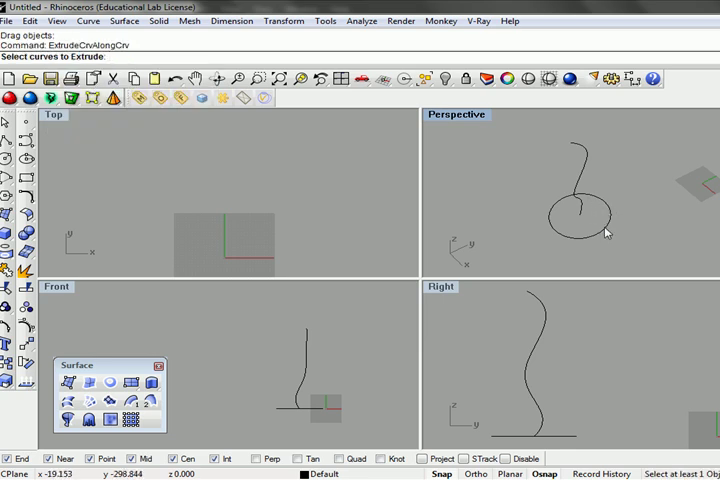
{"action": "left_click", "coordinate": [584, 216]}
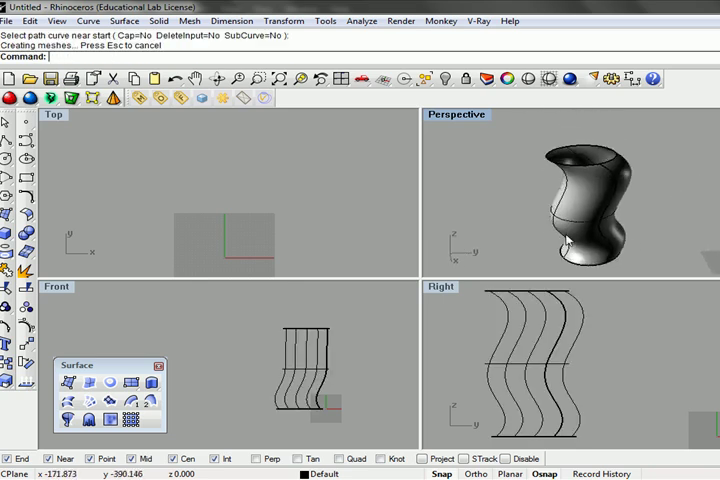
{"action": "key", "text": "ctrl+z"}
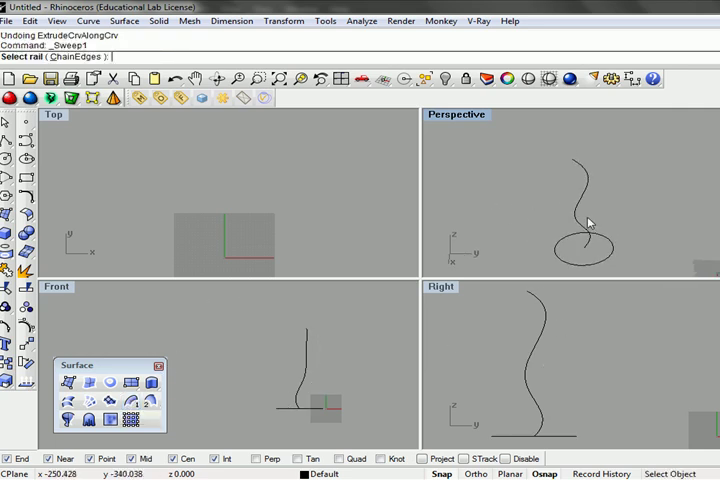
{"action": "left_click", "coordinate": [588, 222]}
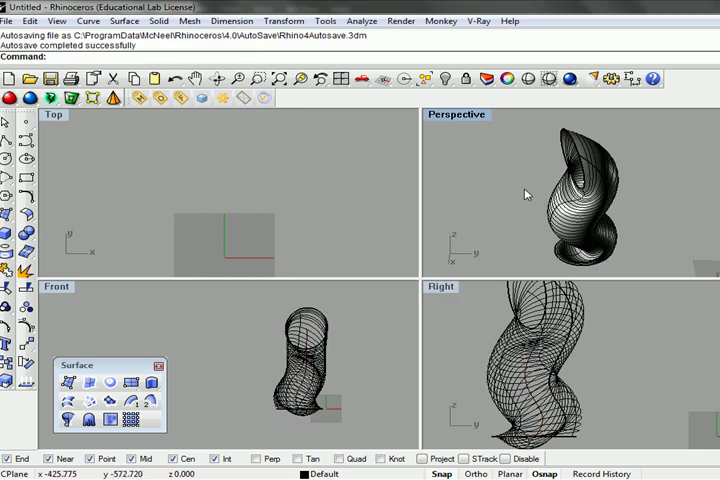
{"action": "left_click_drag", "start_coordinate": [528, 194], "coordinate": [558, 210]}
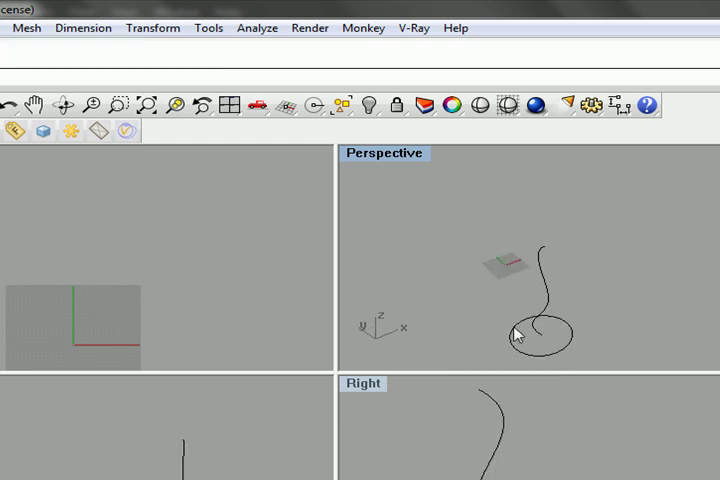
Copy the wavy curve from a base point to serve as the second sweep rail.
{"action": "key", "text": "ctrl+z"}
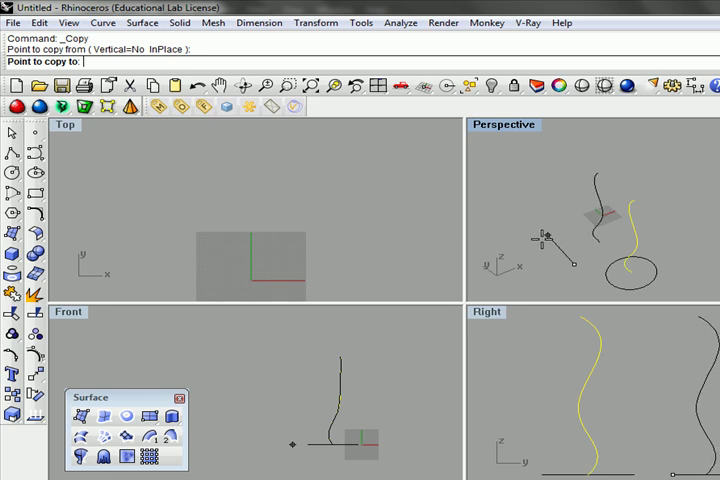
{"action": "left_click", "coordinate": [630, 284]}
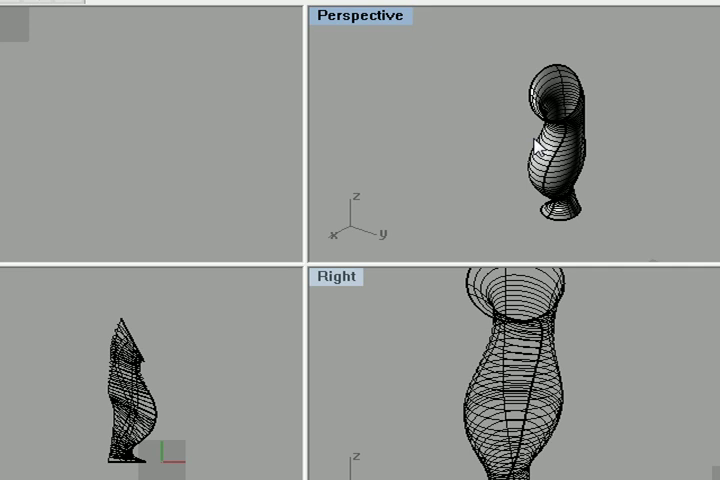
{"action": "mouse_move", "coordinate": [668, 168]}
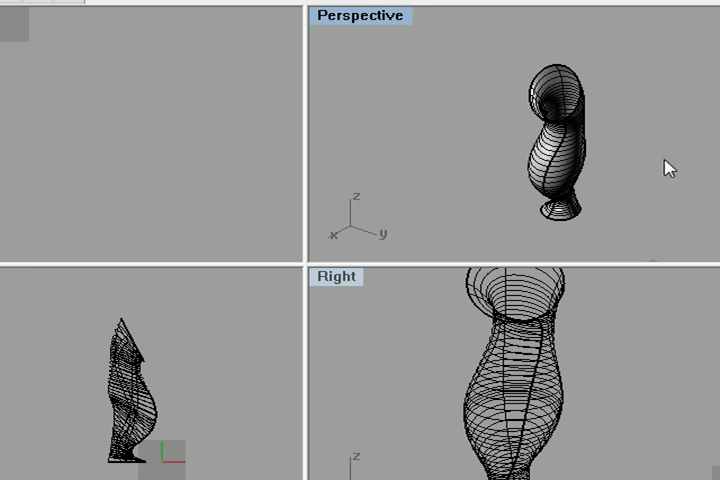